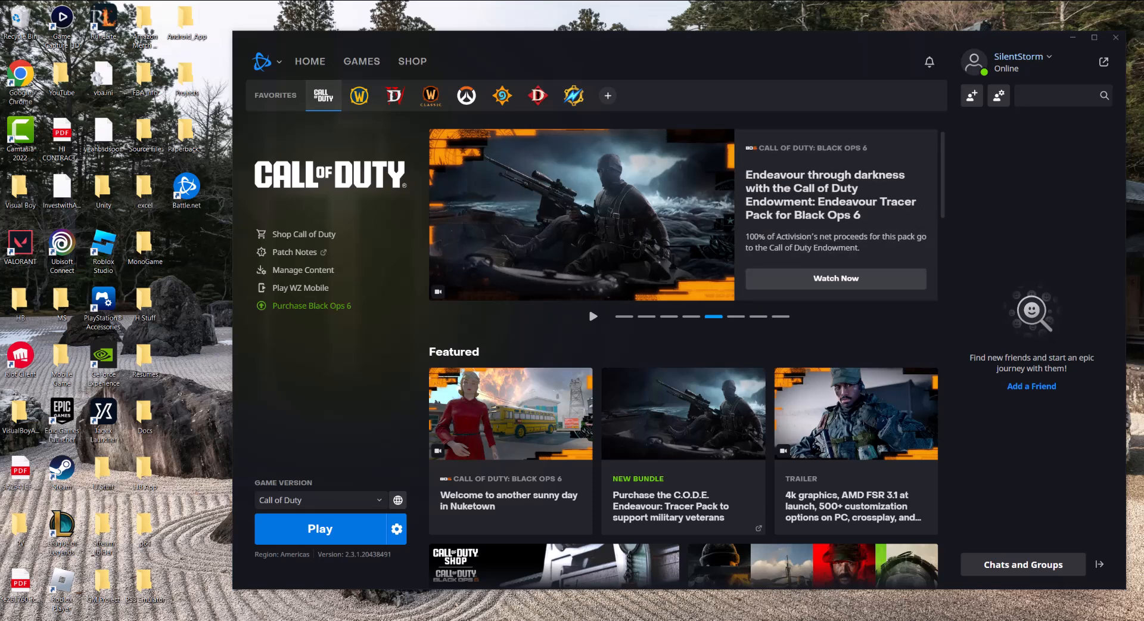
{"action": "mouse_move", "coordinate": [773, 325]}
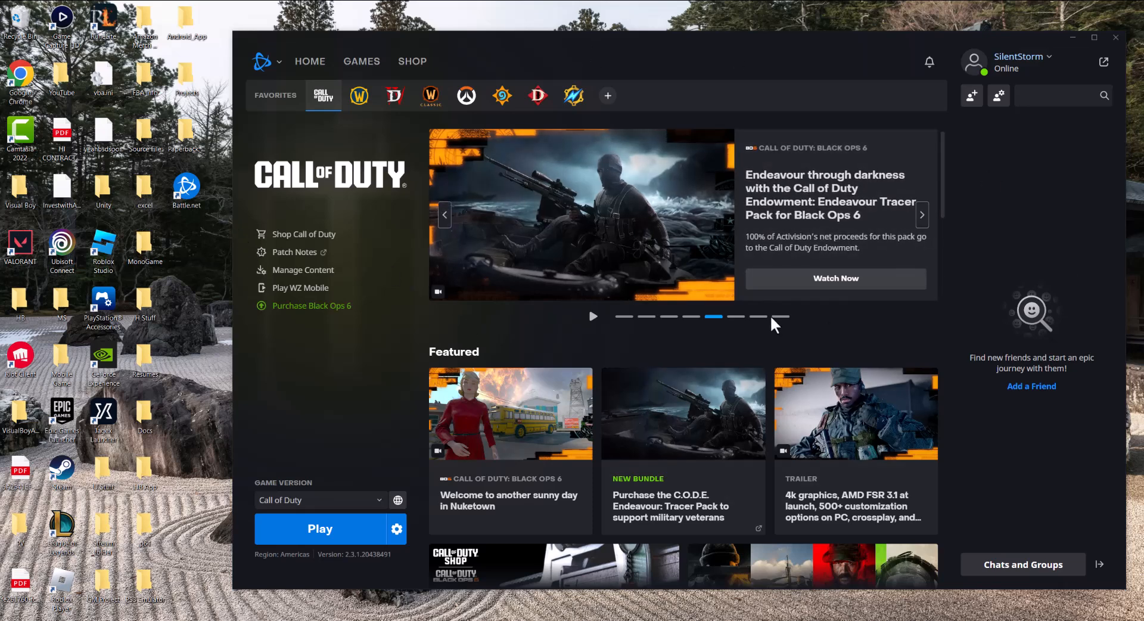
- Set the Battle.net desktop shortcut's compatibility option to run as administrator
{"action": "right_click", "coordinate": [185, 186]}
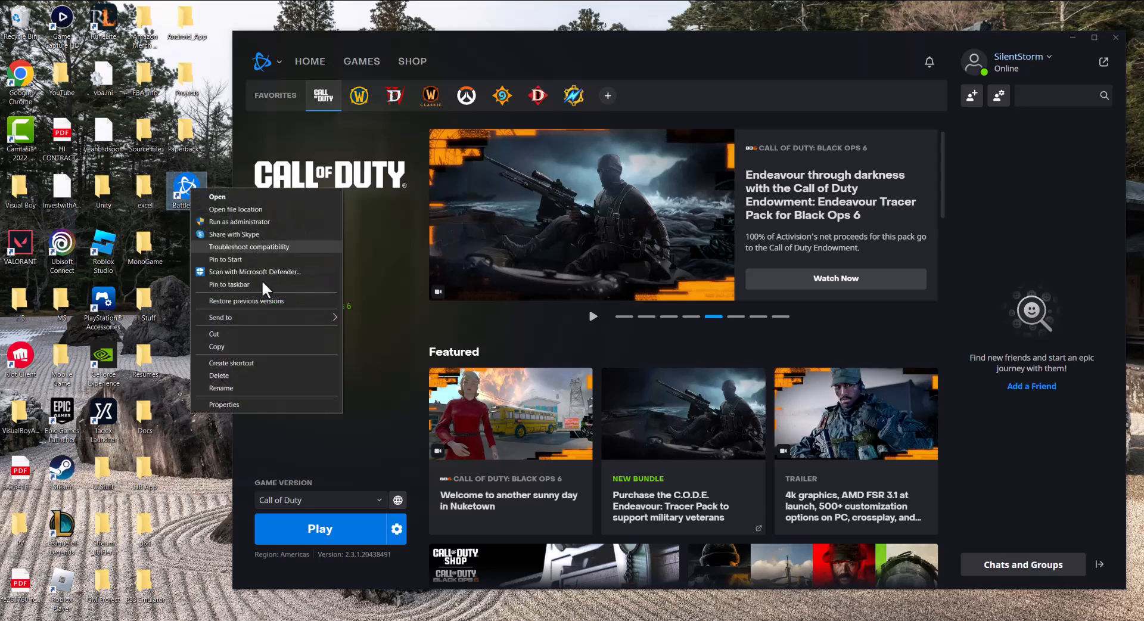
{"action": "left_click", "coordinate": [224, 404]}
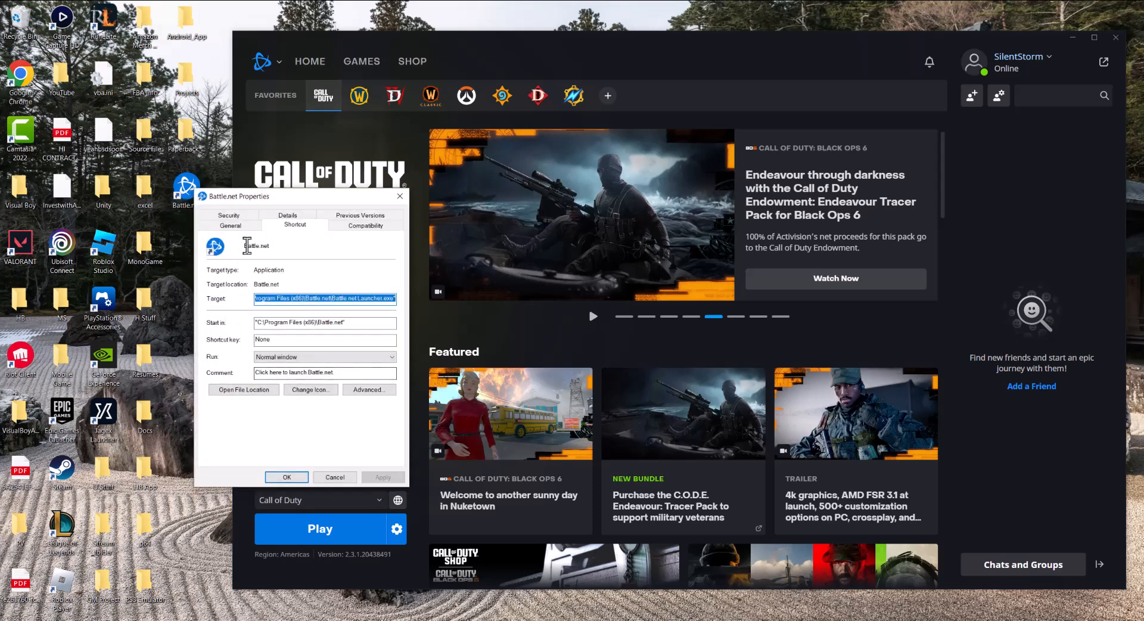
{"action": "left_click", "coordinate": [364, 225]}
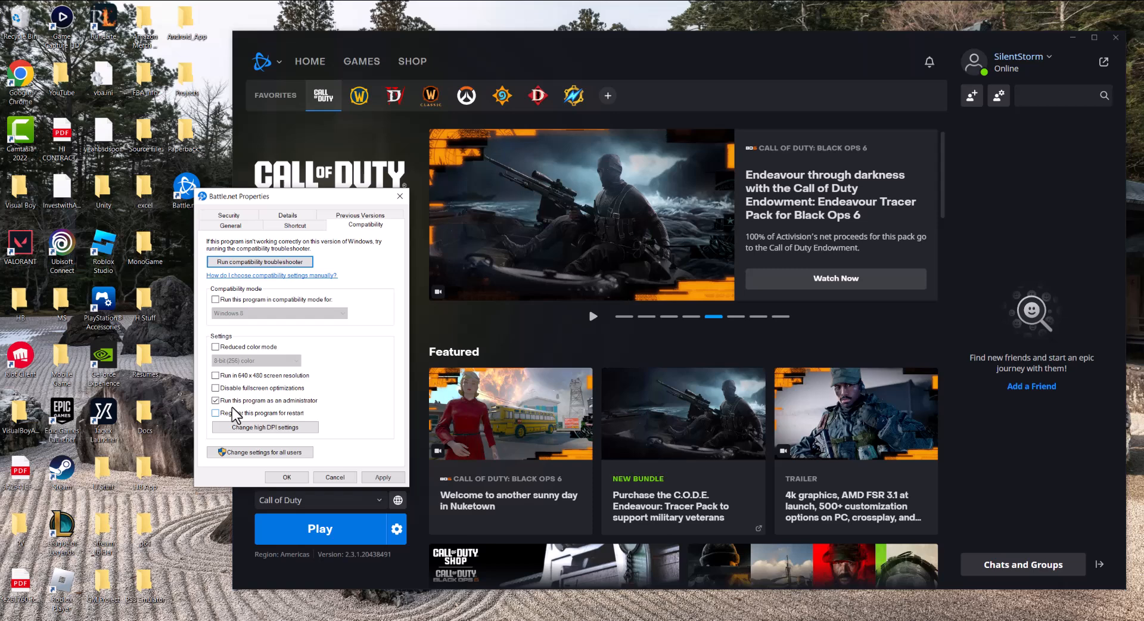
{"action": "left_click", "coordinate": [285, 478]}
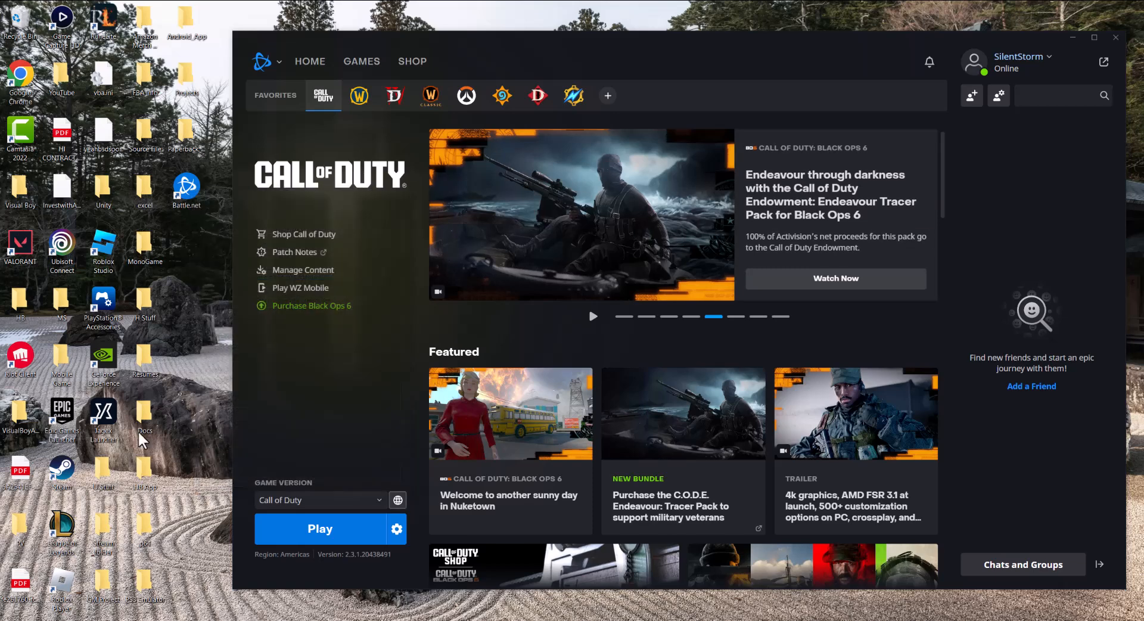
{"action": "mouse_move", "coordinate": [448, 26]}
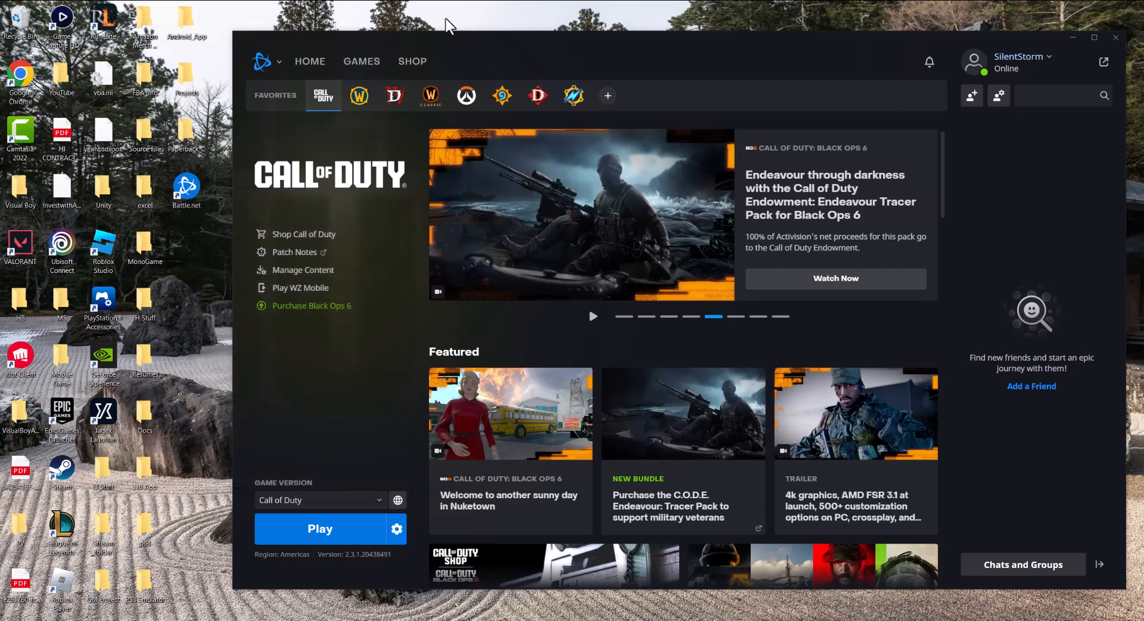
{"action": "mouse_move", "coordinate": [396, 529]}
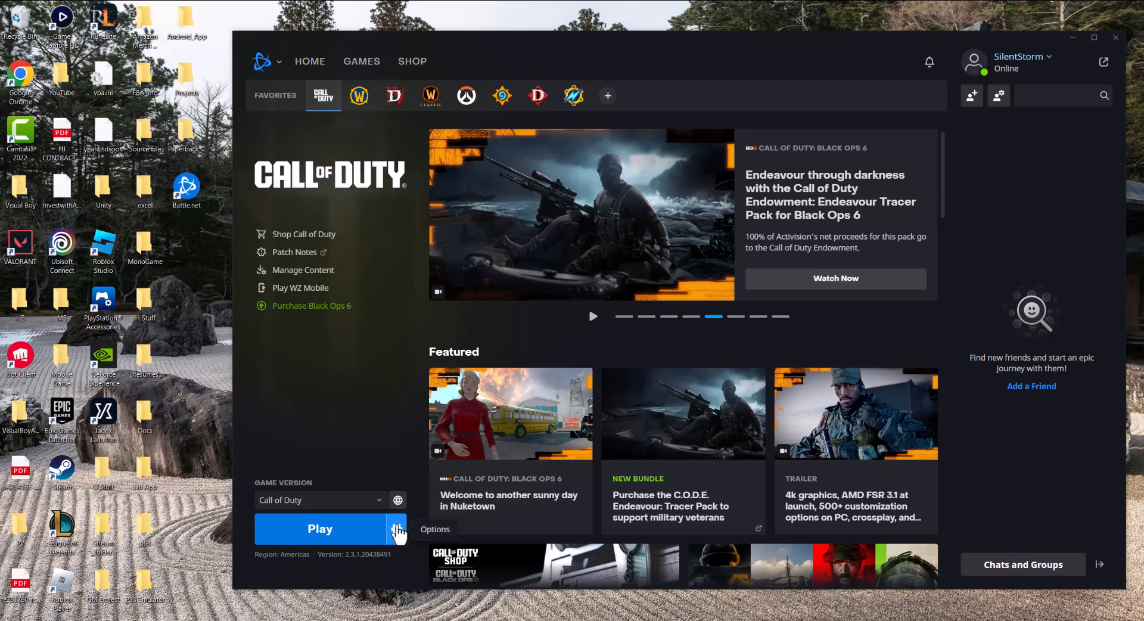
- Start Scan and Repair for Call of Duty and answer its confirmation prompt
{"action": "left_click", "coordinate": [397, 528]}
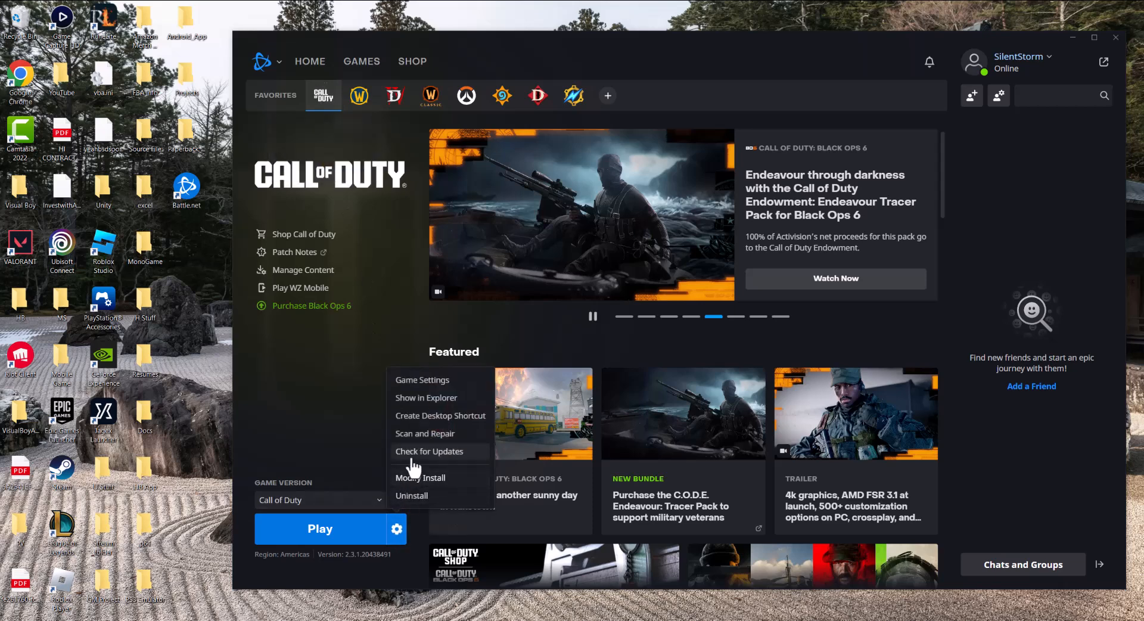
{"action": "left_click", "coordinate": [425, 432]}
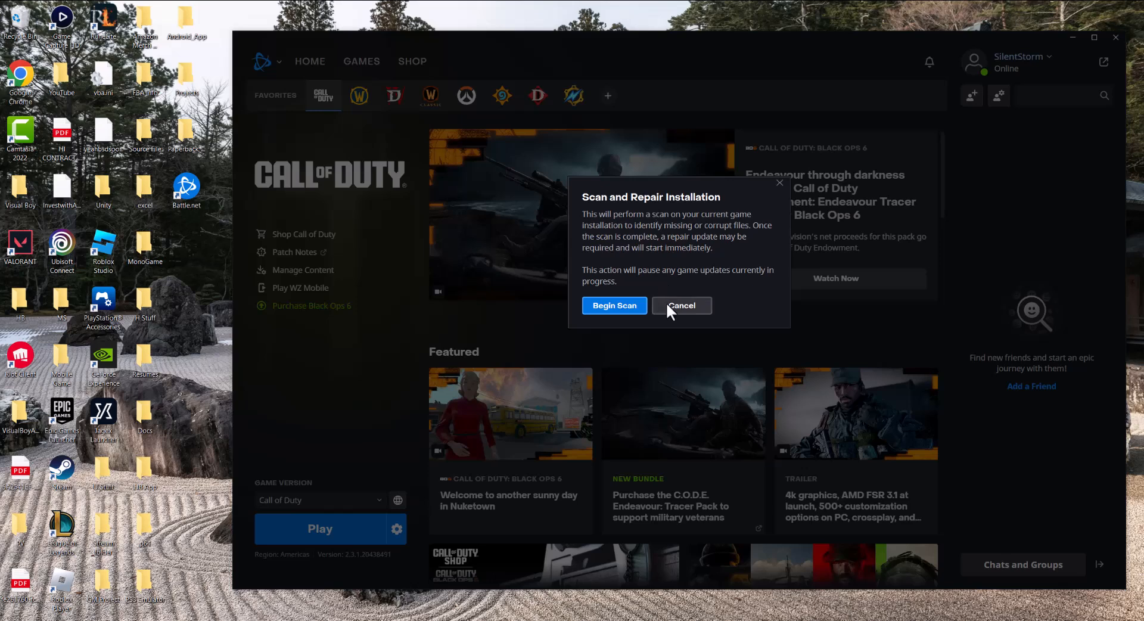
{"action": "left_click", "coordinate": [679, 305]}
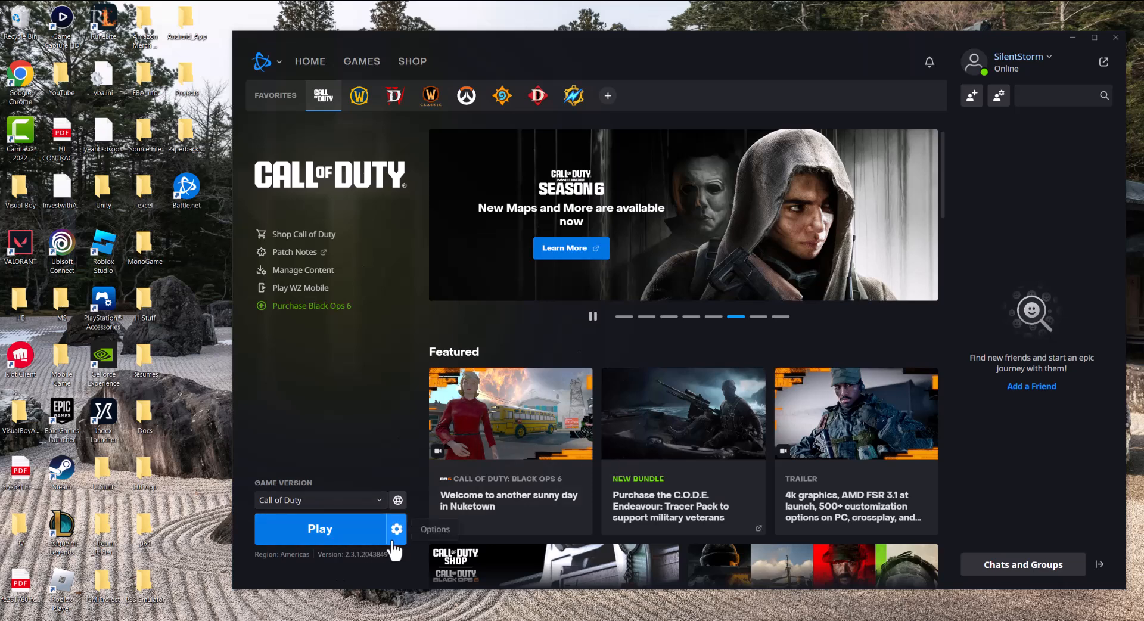
- Open the Call of Duty install folder in Explorer from the game's options menu
{"action": "left_click", "coordinate": [396, 528]}
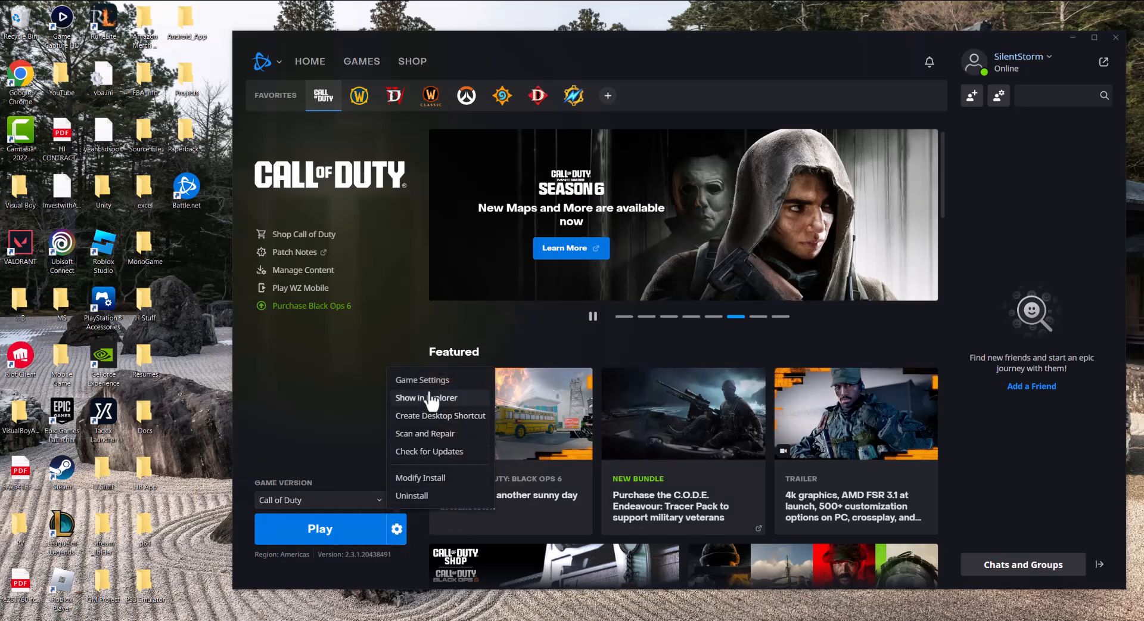
{"action": "left_click", "coordinate": [680, 104]}
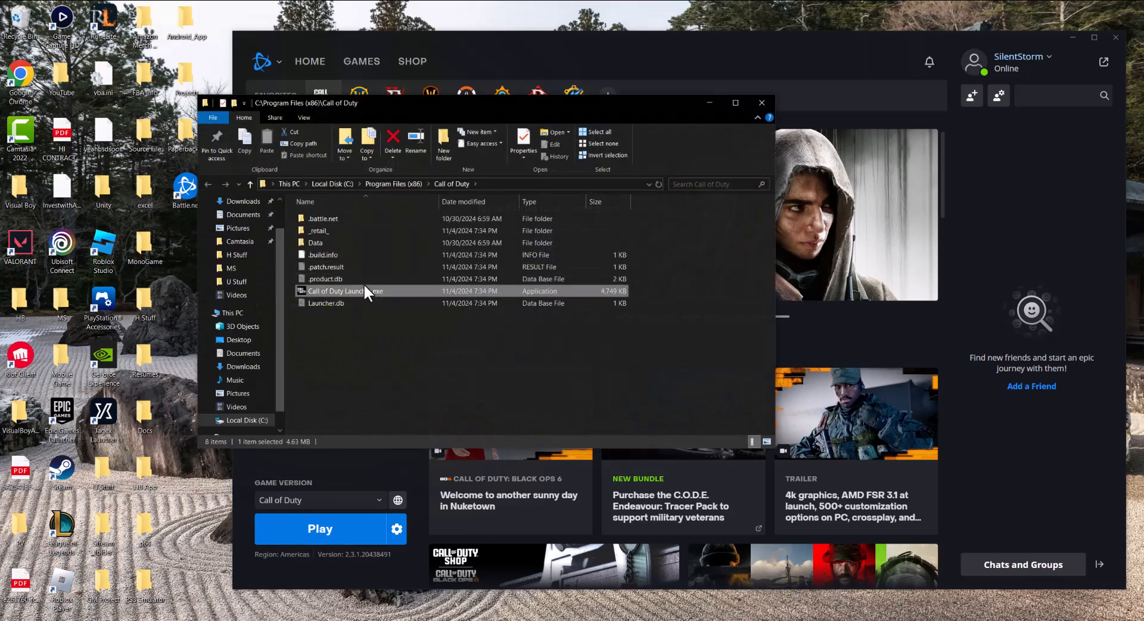
- Make Call of Duty Launcher.exe run as administrator, then close the game folder window
{"action": "right_click", "coordinate": [336, 291]}
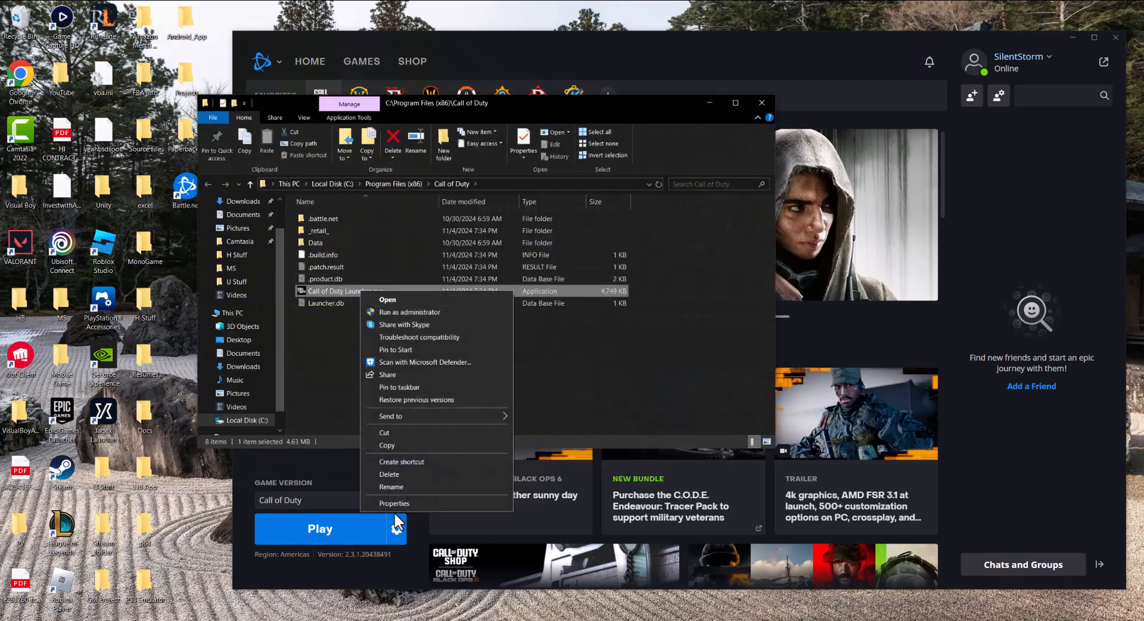
{"action": "left_click", "coordinate": [394, 504]}
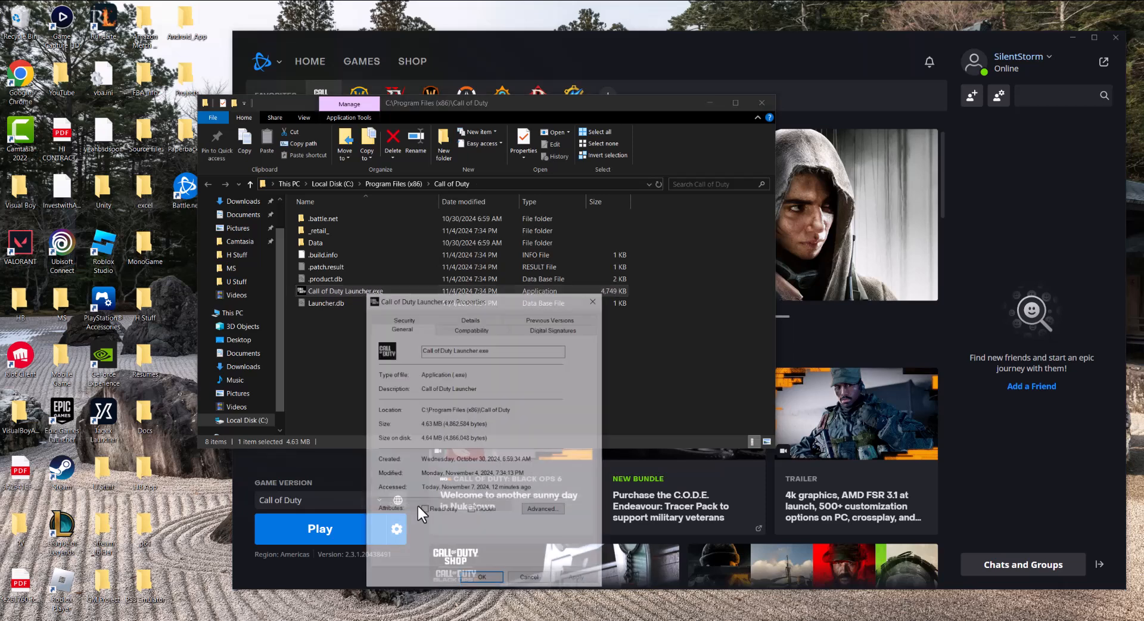
{"action": "left_click", "coordinate": [472, 327]}
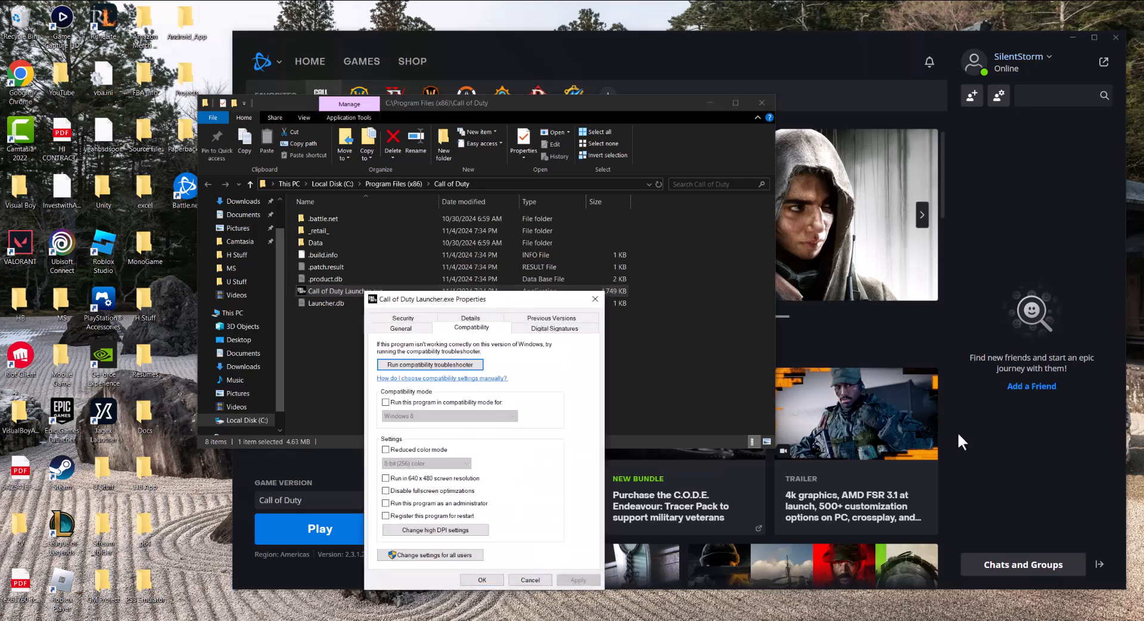
{"action": "left_click", "coordinate": [386, 504]}
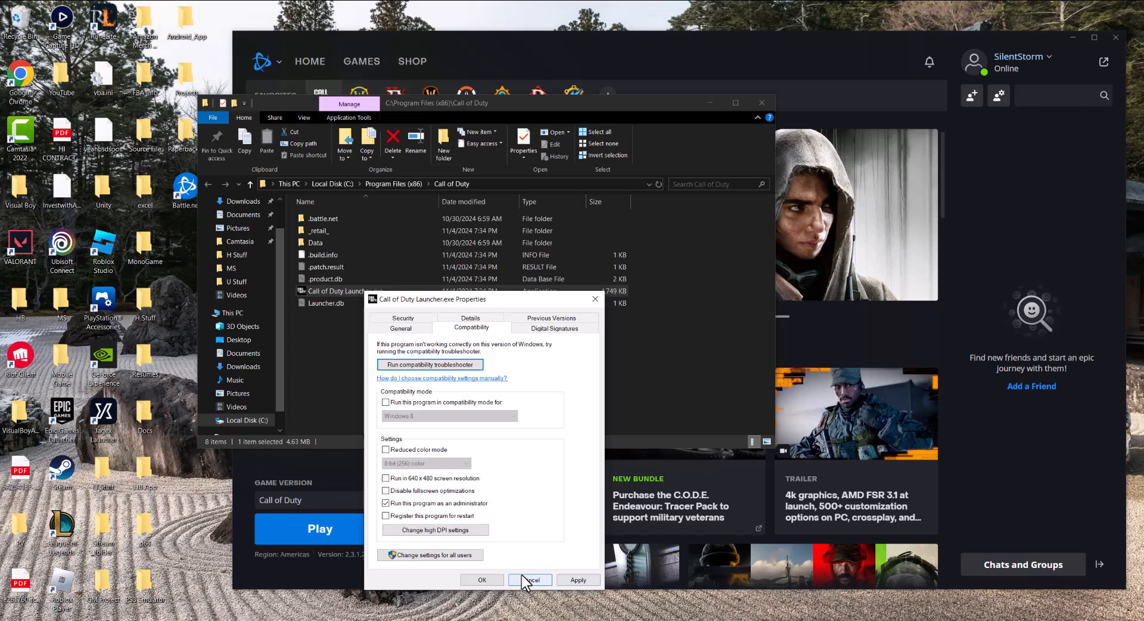
{"action": "left_click", "coordinate": [531, 580]}
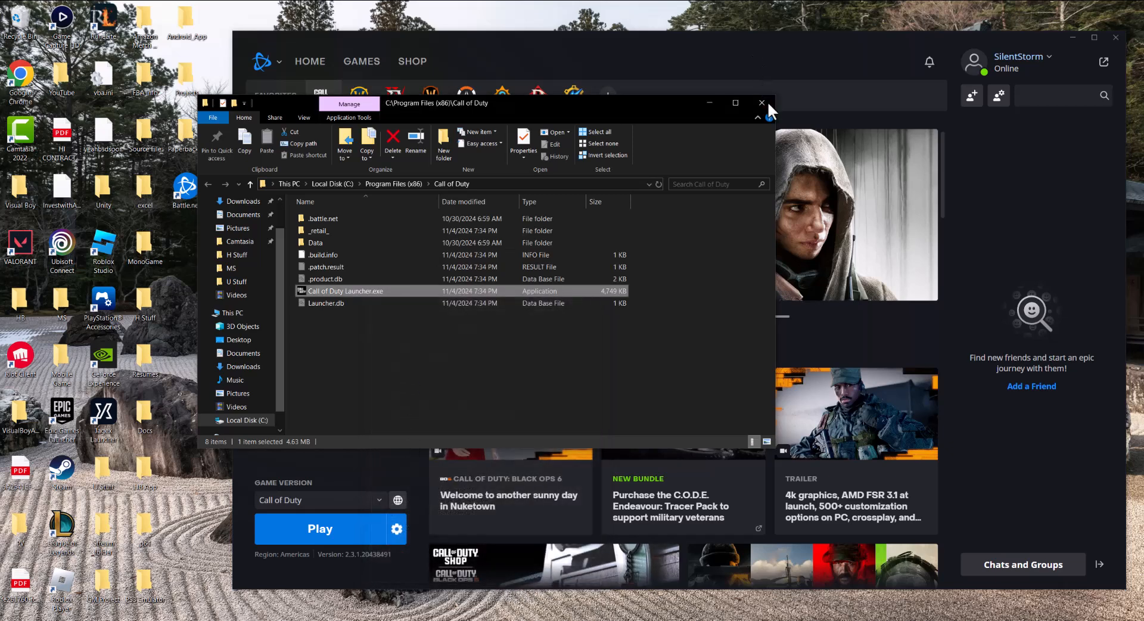
{"action": "left_click", "coordinate": [761, 102]}
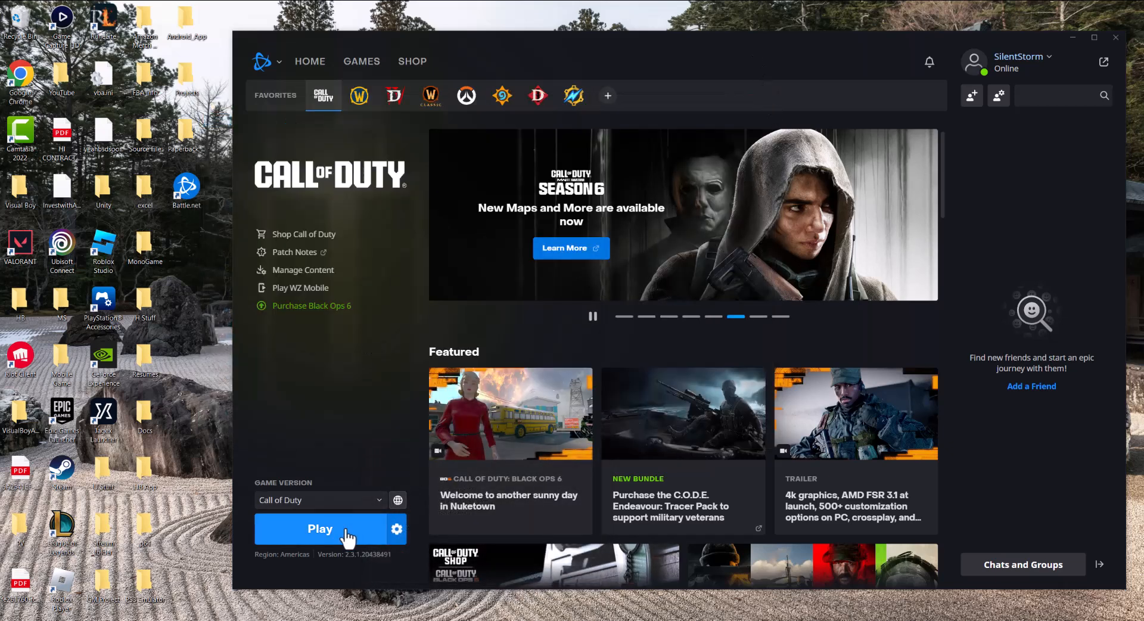